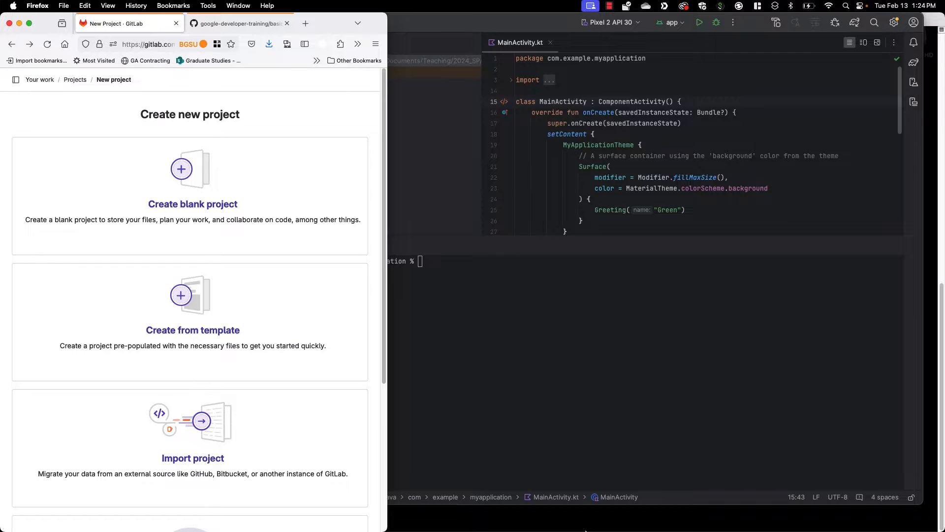
pyautogui.moveTo(178, 232)
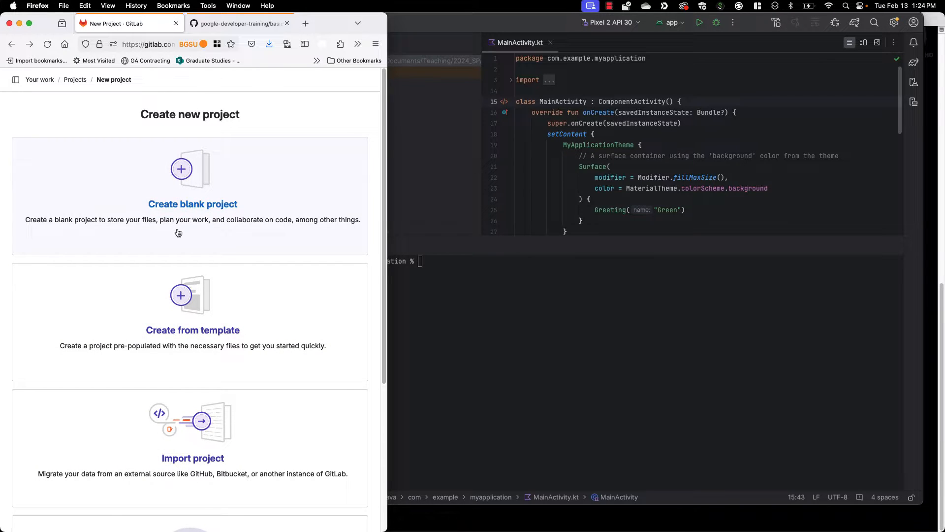
pyautogui.moveTo(187, 222)
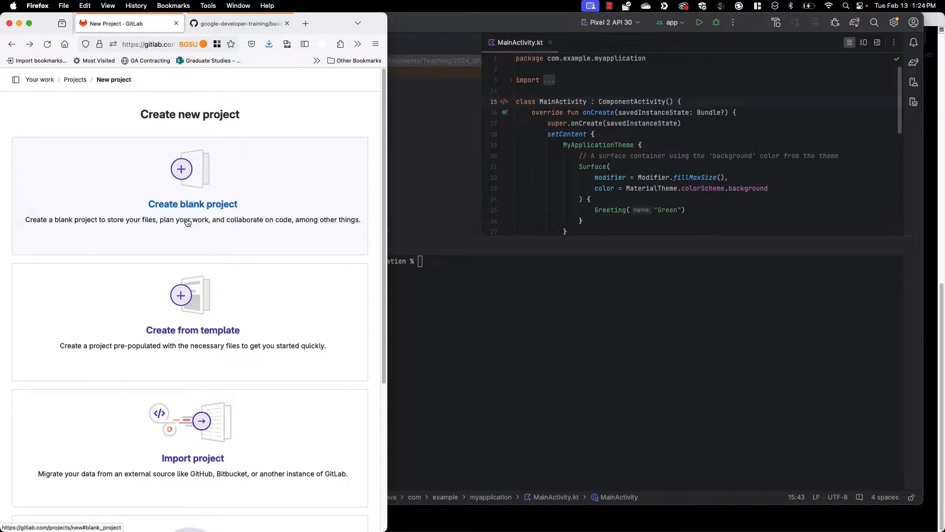
pyautogui.moveTo(191, 196)
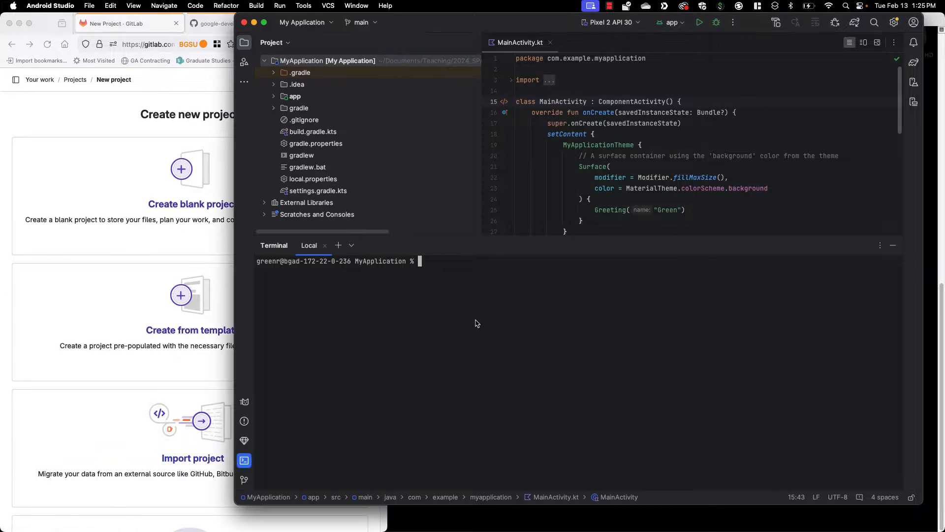
pyautogui.moveTo(341, 357)
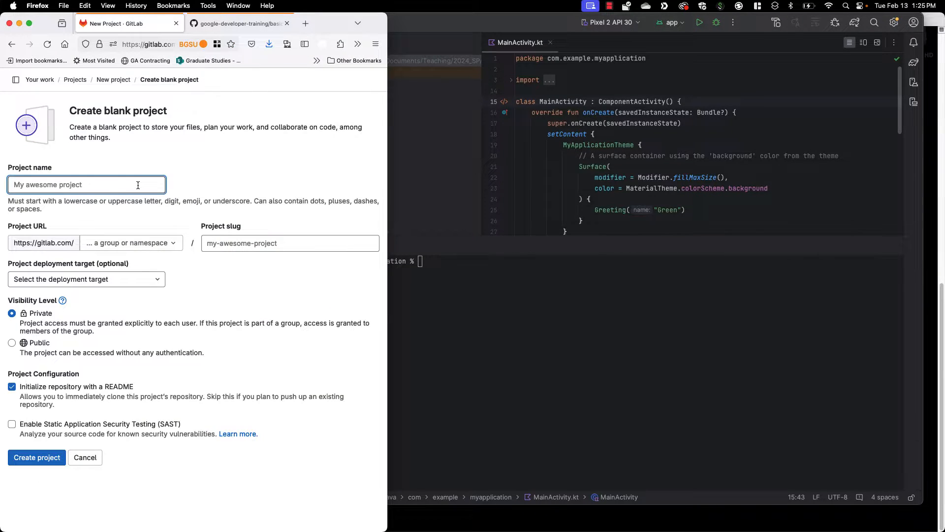
# Step: Name the project My Awesome Android Project under rgreen13, untick the README option, and create it
pyautogui.write('My Awesome Android Project')
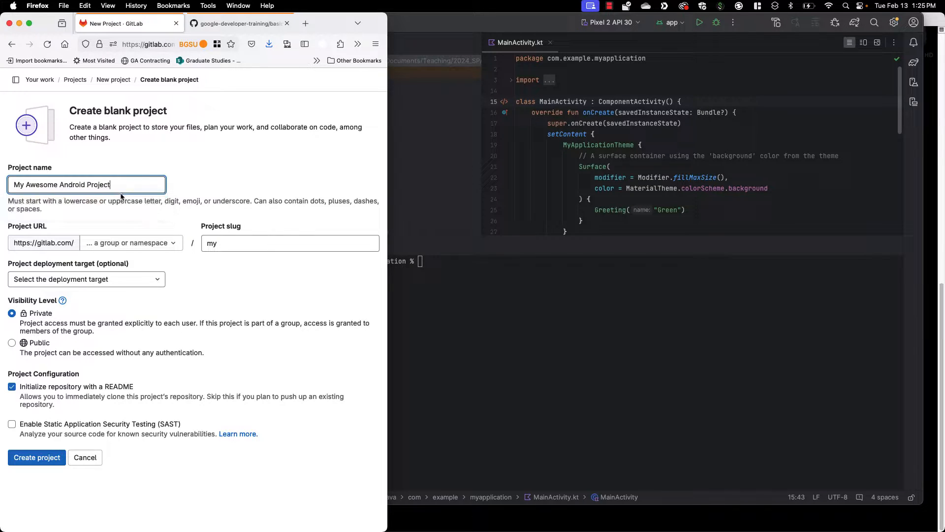
pyautogui.click(129, 242)
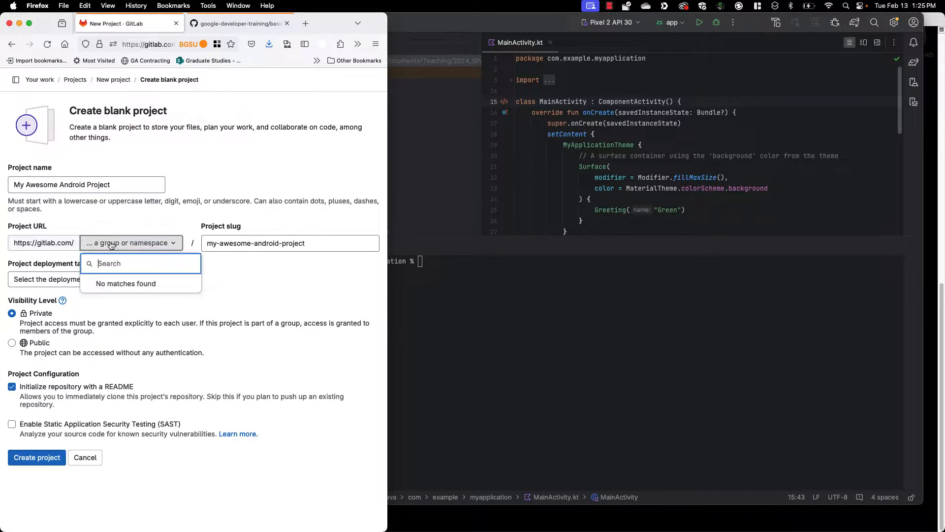
pyautogui.write('rgreen13')
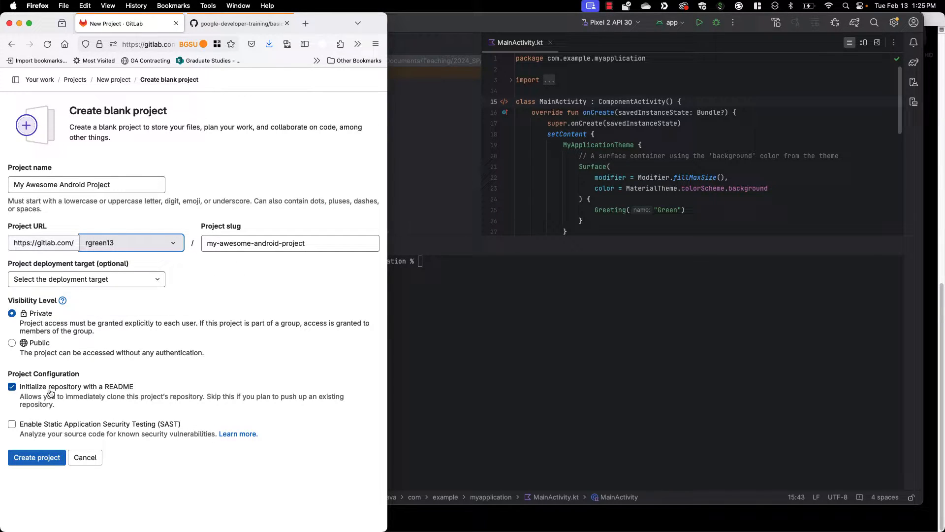
pyautogui.click(12, 386)
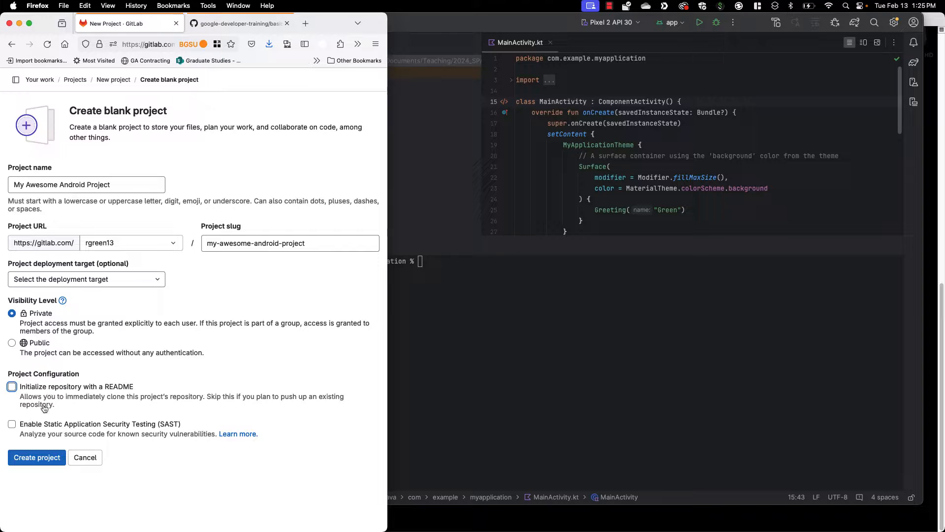
pyautogui.click(37, 457)
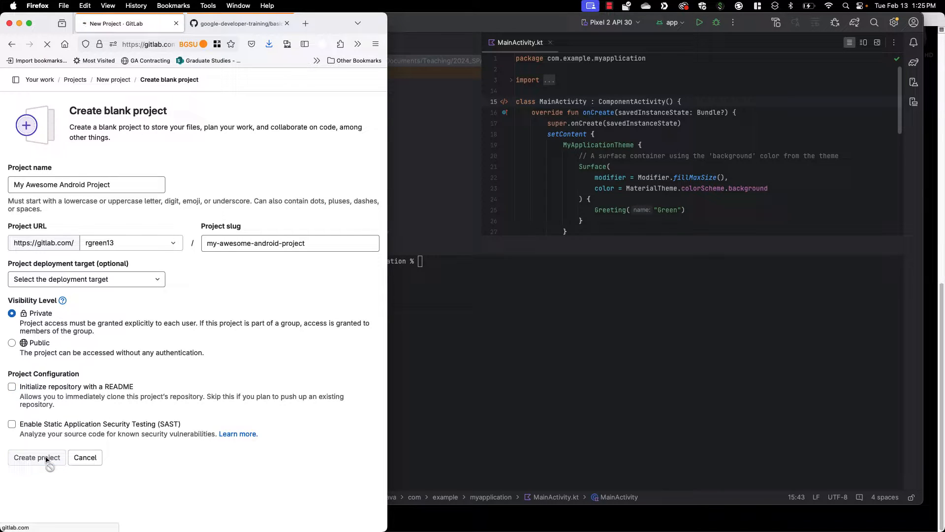
pyautogui.click(37, 457)
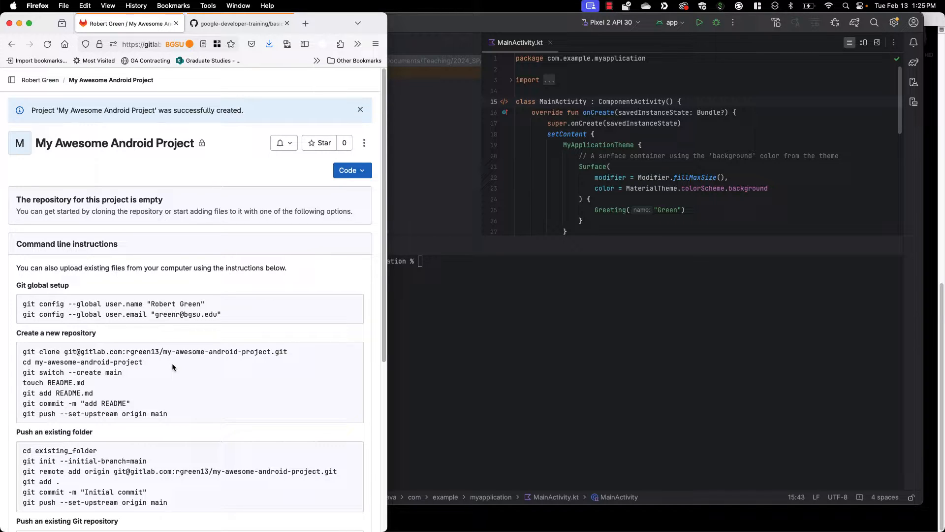
pyautogui.moveTo(146, 434)
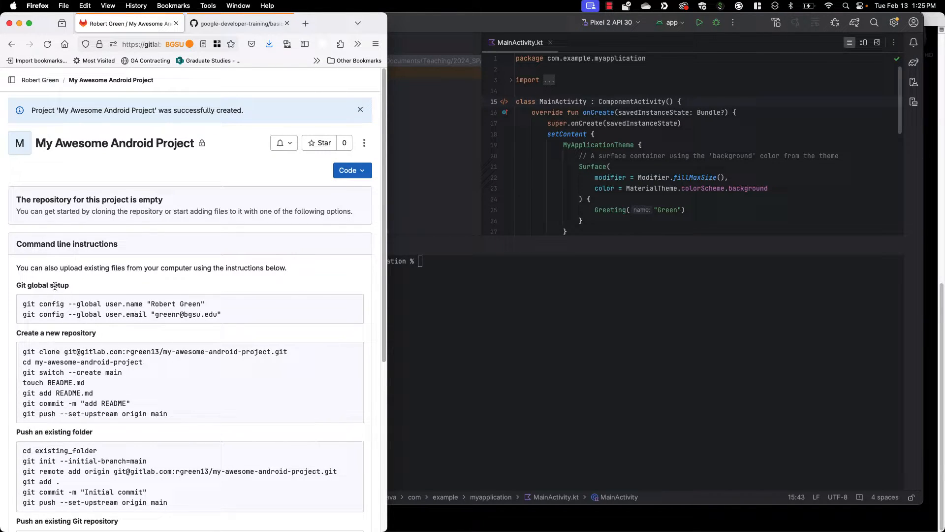
# Step: Scroll to and select the push-an-existing-folder command block on the project page
pyautogui.scroll(-3)
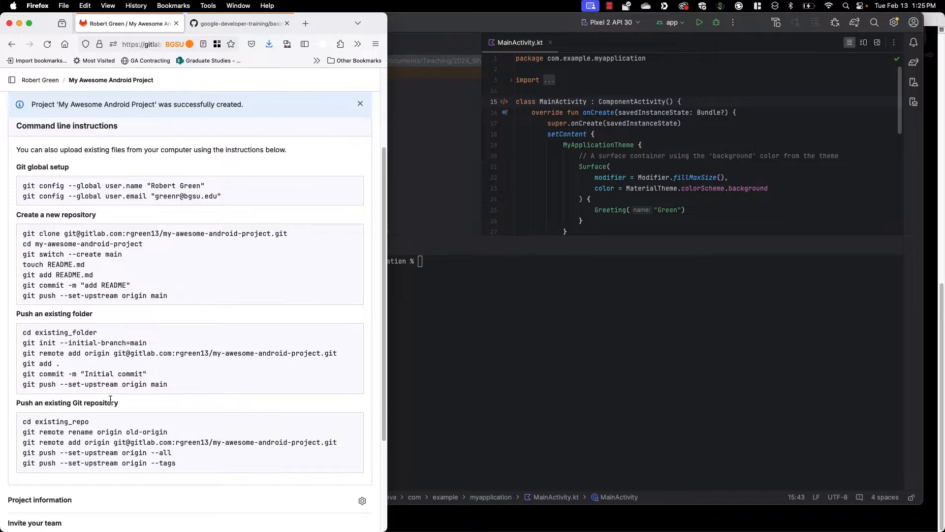
pyautogui.moveTo(28, 332); pyautogui.dragTo(168, 384)
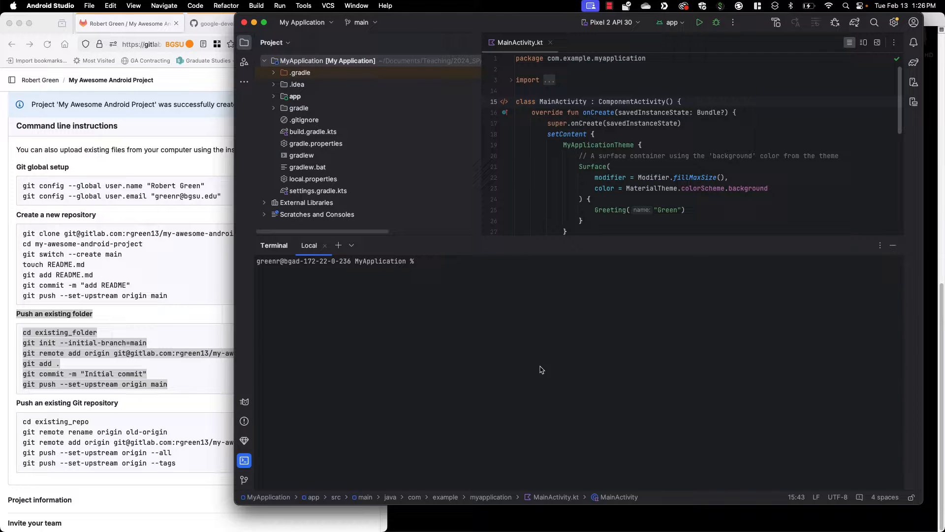
# Step: Check git status in the terminal, then run git init --initial-branch=main copied from GitLab
pyautogui.write('git status')
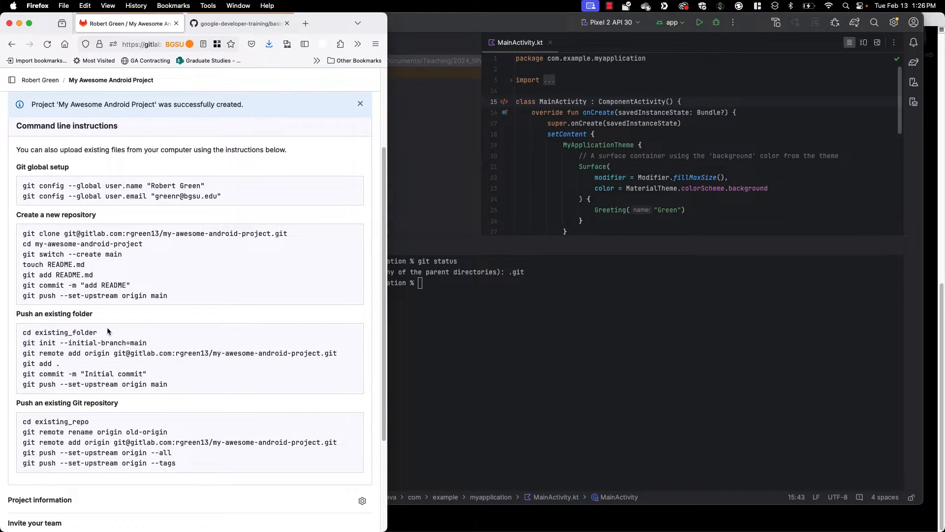
pyautogui.doubleClick(83, 343)
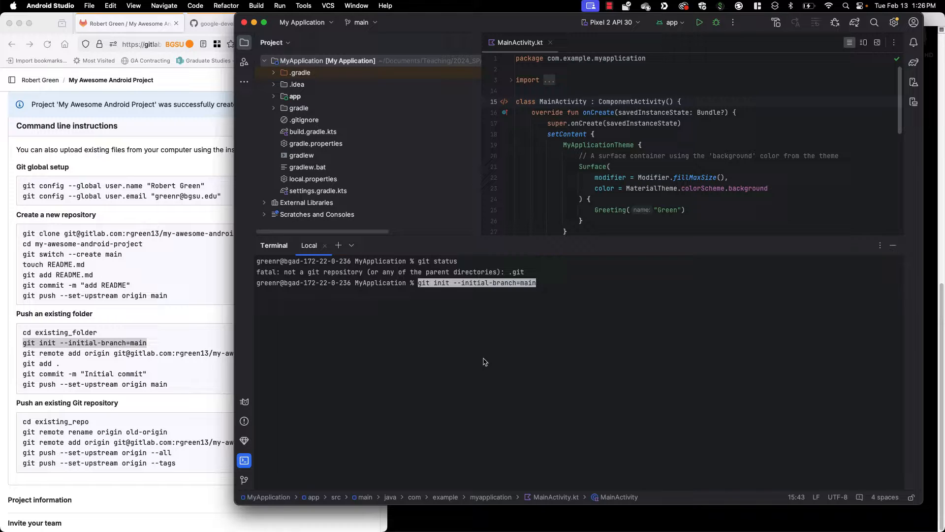
pyautogui.moveTo(498, 312)
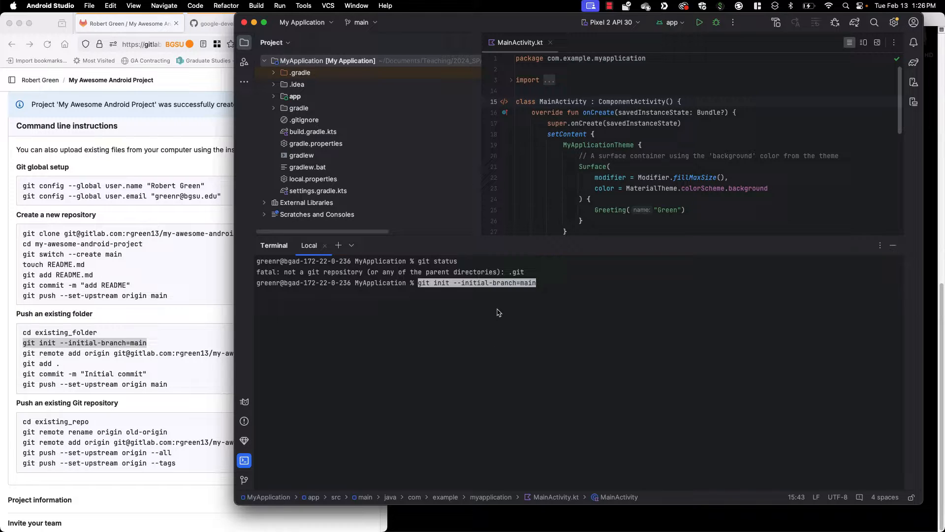
pyautogui.click(328, 6)
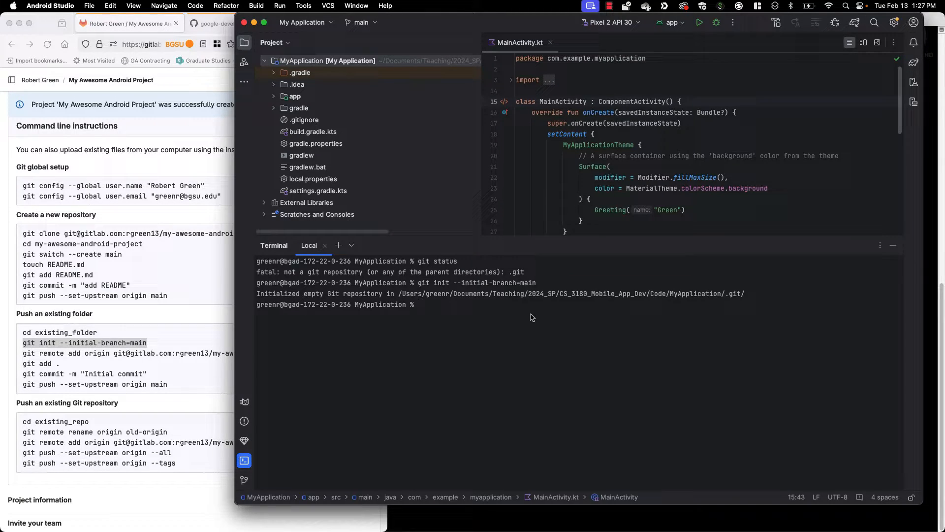
pyautogui.moveTo(162, 381)
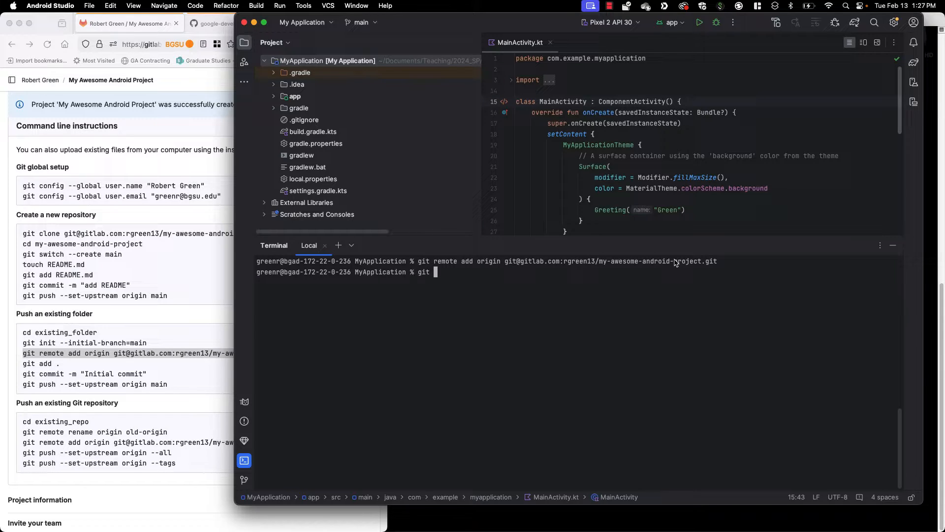
# Step: List the remotes with git remote and git remote -v to verify origin's fetch and push URLs
pyautogui.write('git remote')
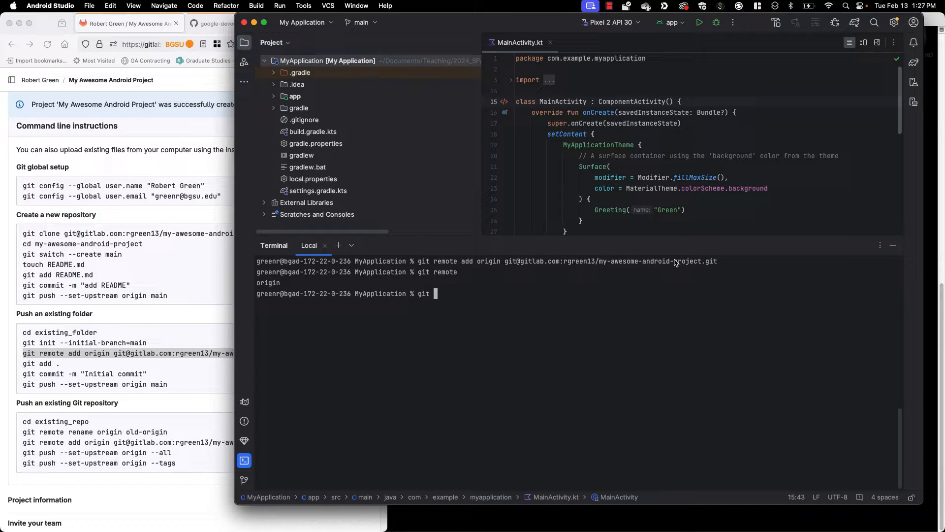
pyautogui.write('remote --v')
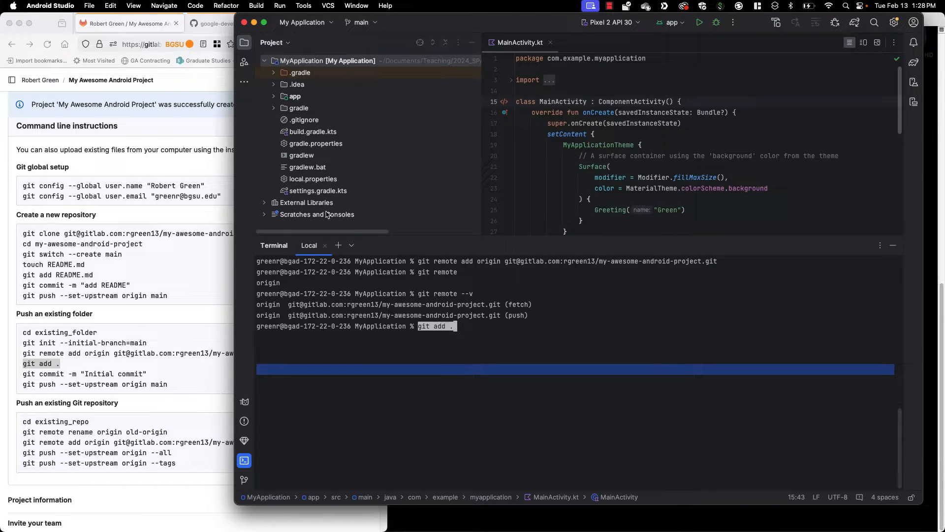
# Step: Glance at .gitignore, return to MainActivity.kt, and run git status to review the staged files
pyautogui.click(304, 119)
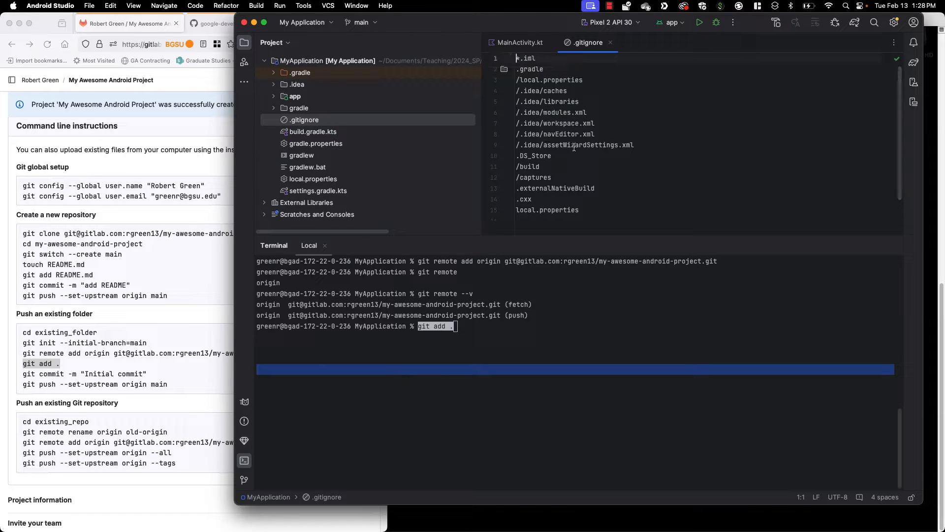
pyautogui.click(520, 43)
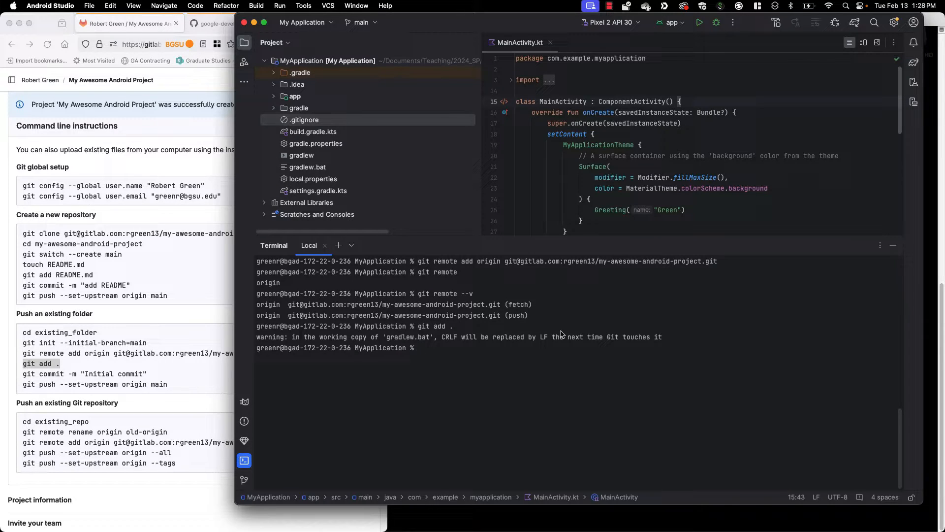
pyautogui.write('git')
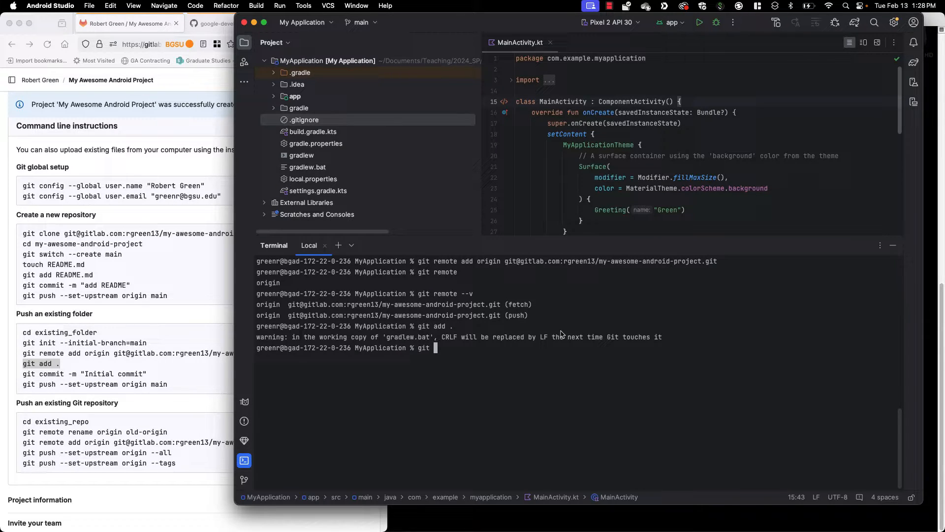
pyautogui.press('Enter')
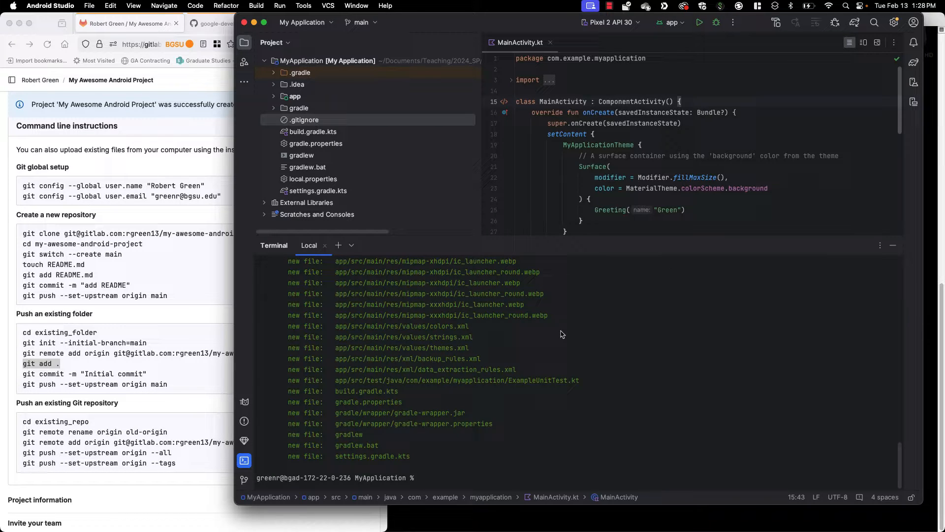
# Step: Run git status, commit the staged files as Initial commit, and confirm a clean tree with git status
pyautogui.write('git status')
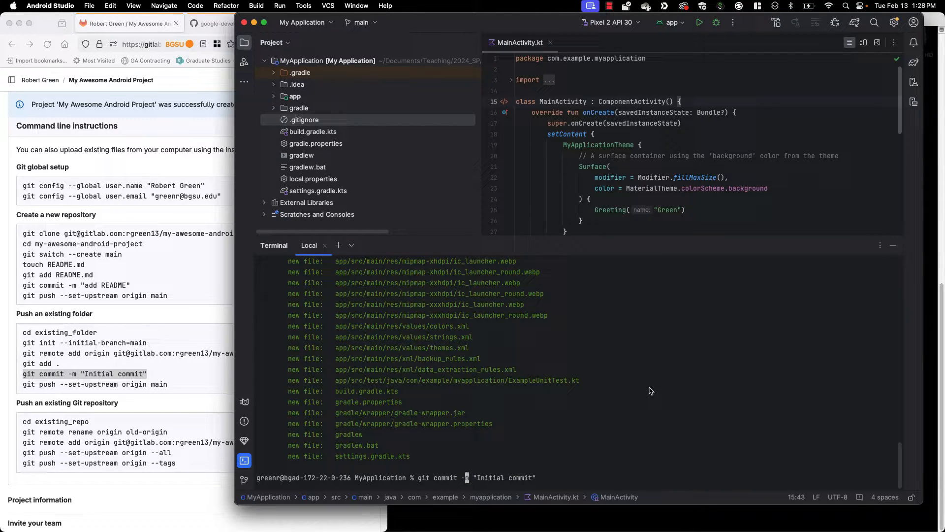
pyautogui.write('am')
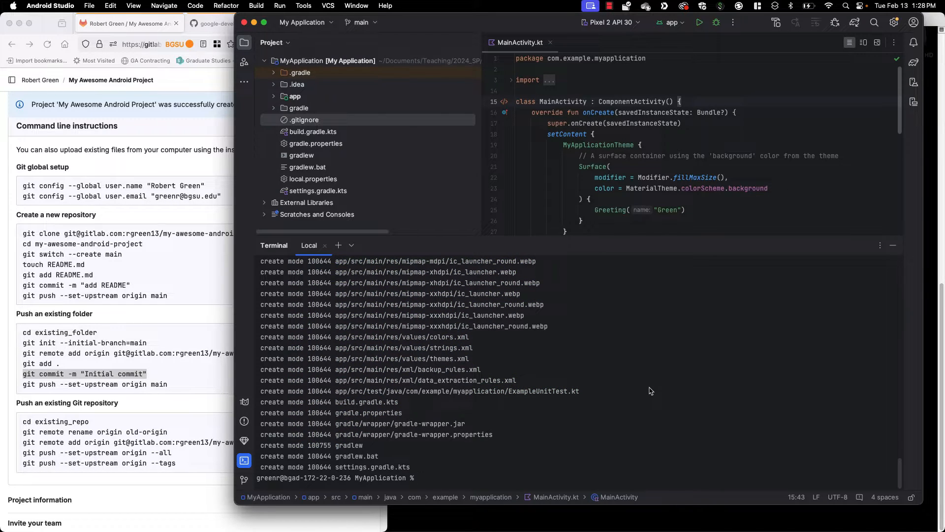
pyautogui.write('git status')
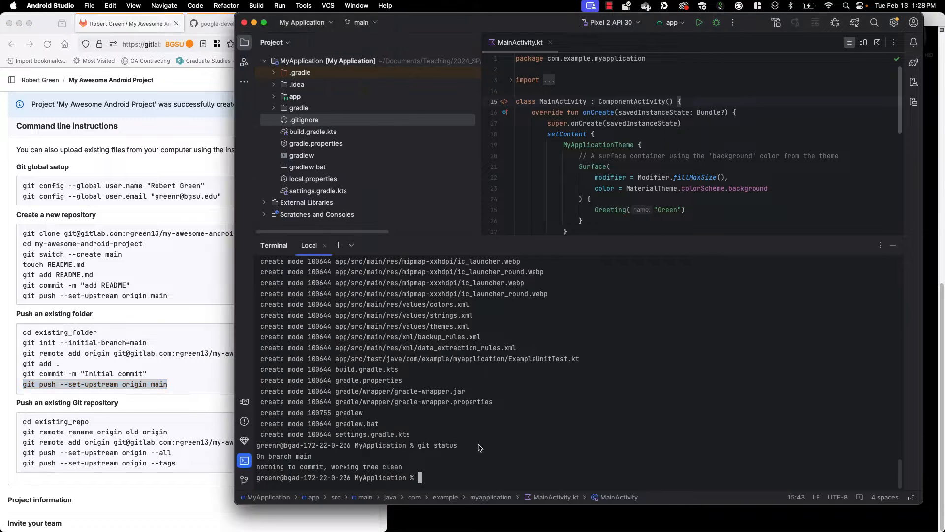
# Step: Run git push --set-upstream origin main to publish main to GitLab
pyautogui.write('git push --set-upstream origin main')
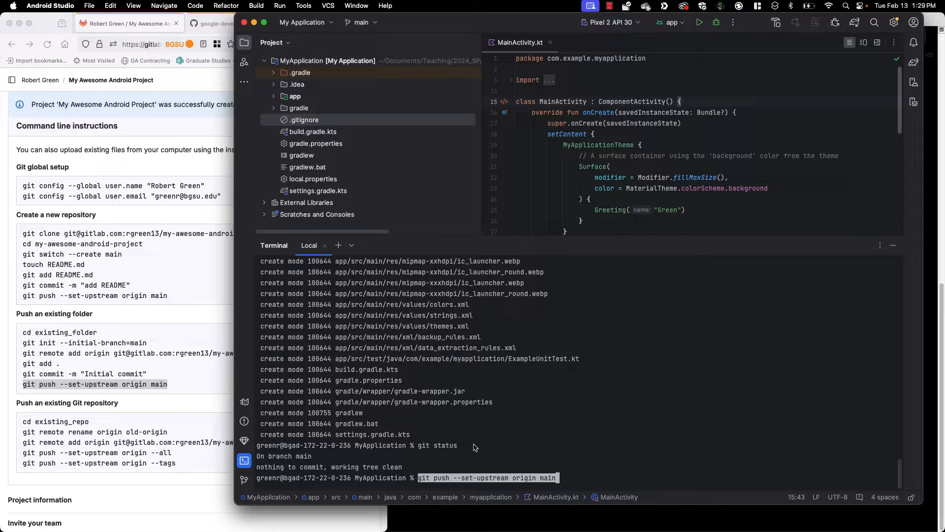
pyautogui.press('enter')
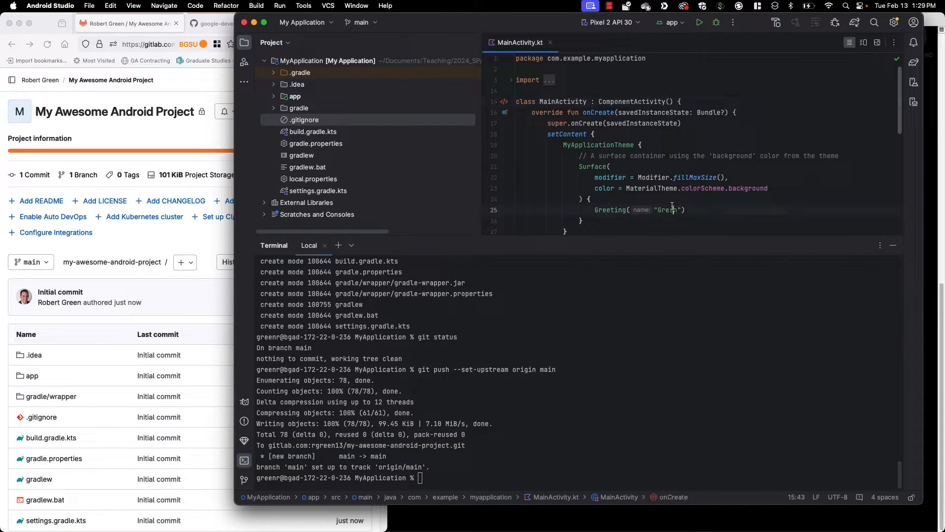
# Step: Change the greeting to Android, check git status, and commit with git commit -am "Made changes"
pyautogui.write('Android')
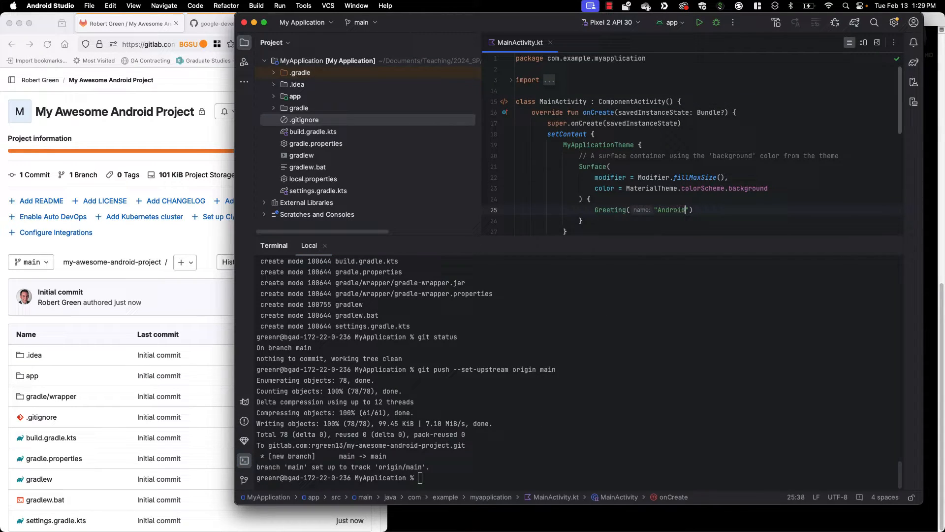
pyautogui.write('git status')
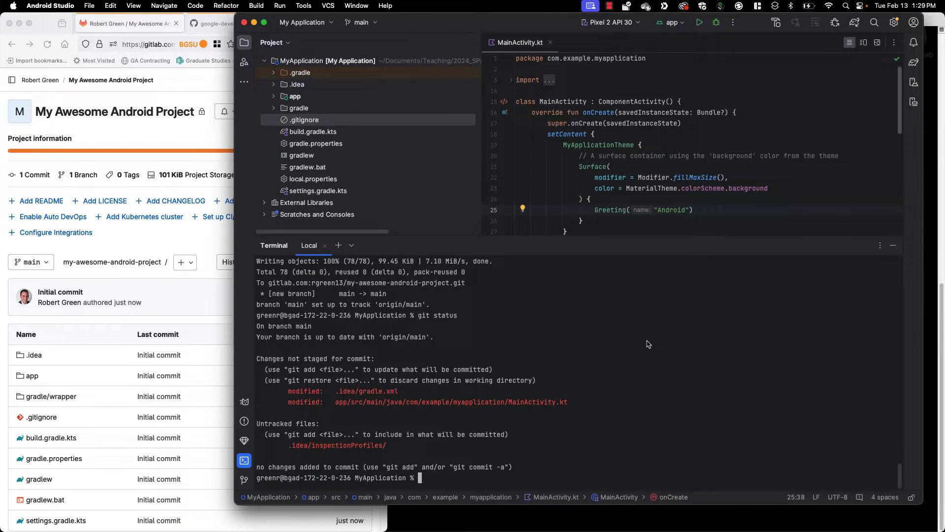
pyautogui.write('git commit -am "')
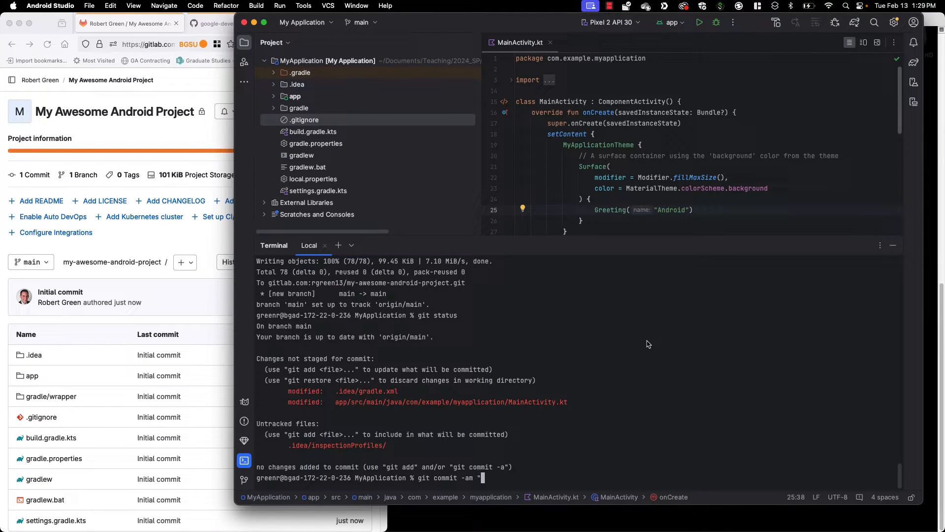
pyautogui.write('Made changes')
pyautogui.write('git push')
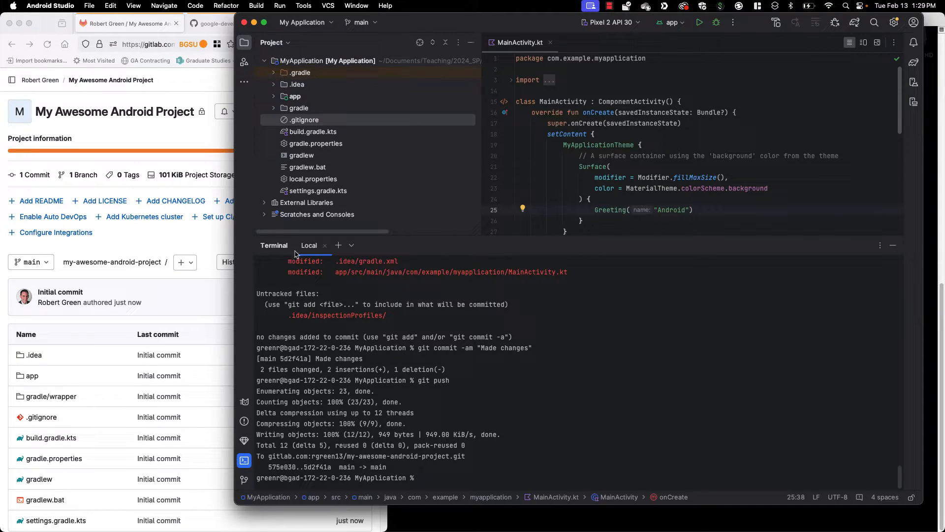
pyautogui.moveTo(244, 418)
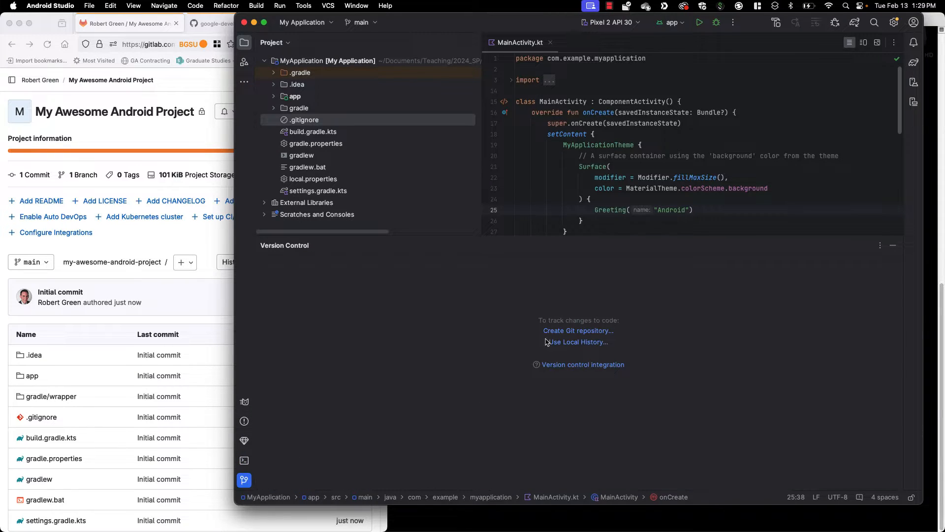
# Step: Look at the Commit tool window showing no Git repository, then return to the terminal
pyautogui.click(244, 62)
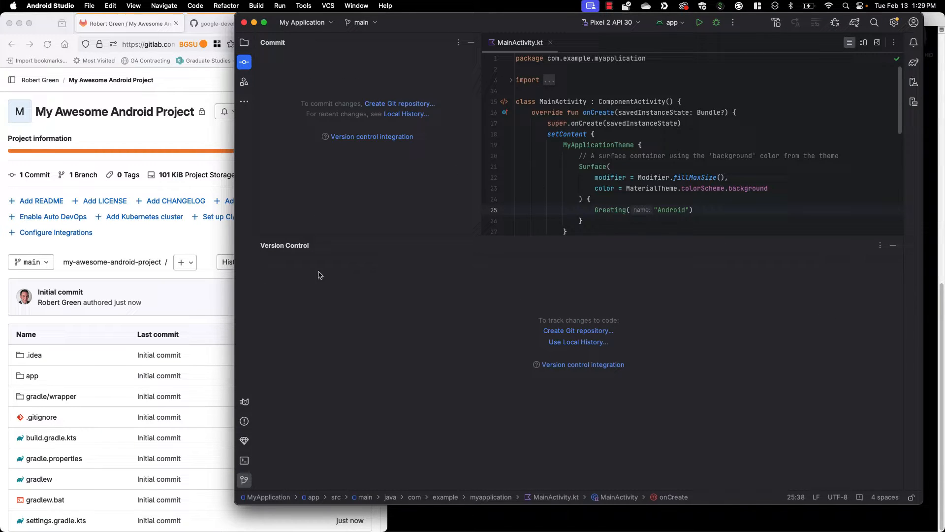
pyautogui.click(244, 460)
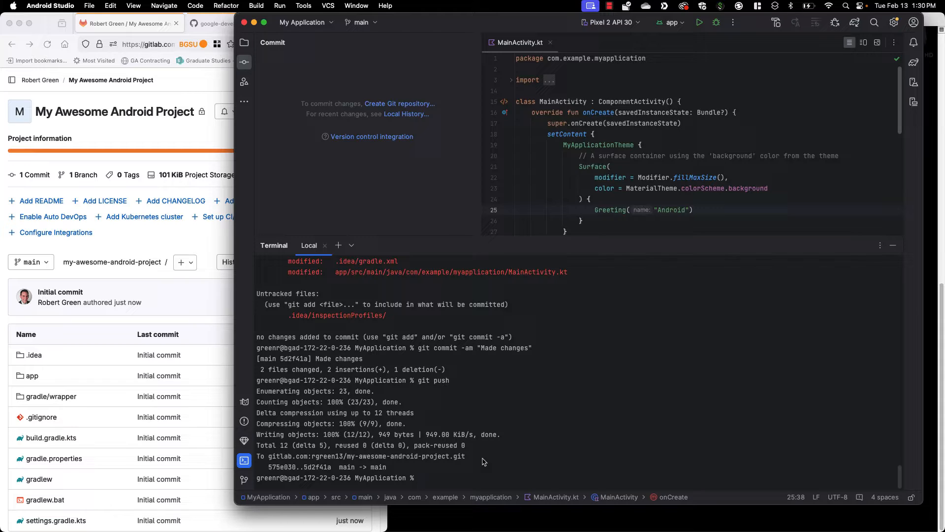
pyautogui.moveTo(478, 463)
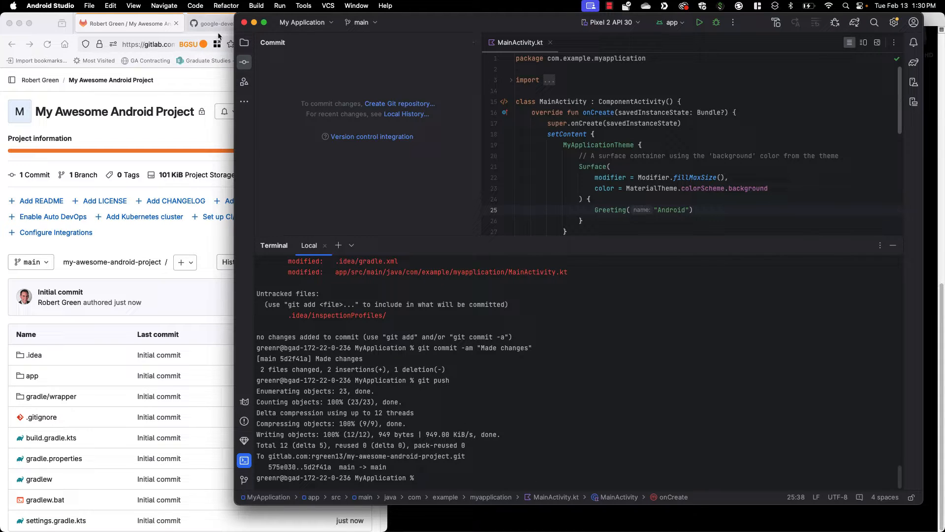
# Step: On the birthday-card-app GitHub page, copy the HTTPS clone URL from the Code menu
pyautogui.click(239, 22)
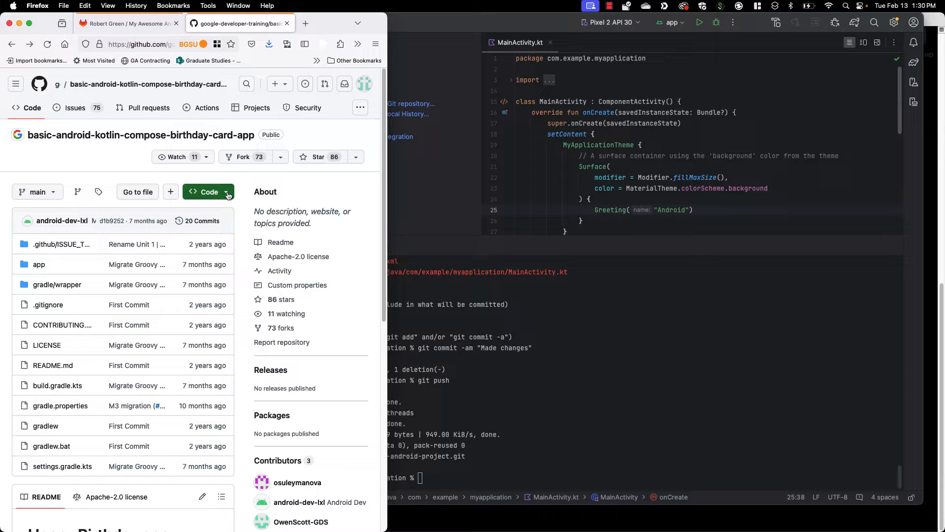
pyautogui.click(209, 192)
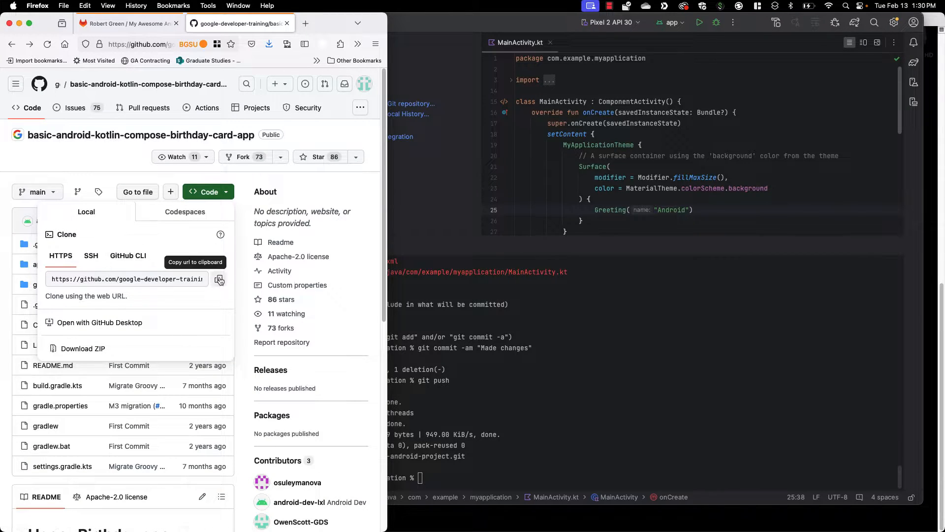
pyautogui.click(219, 280)
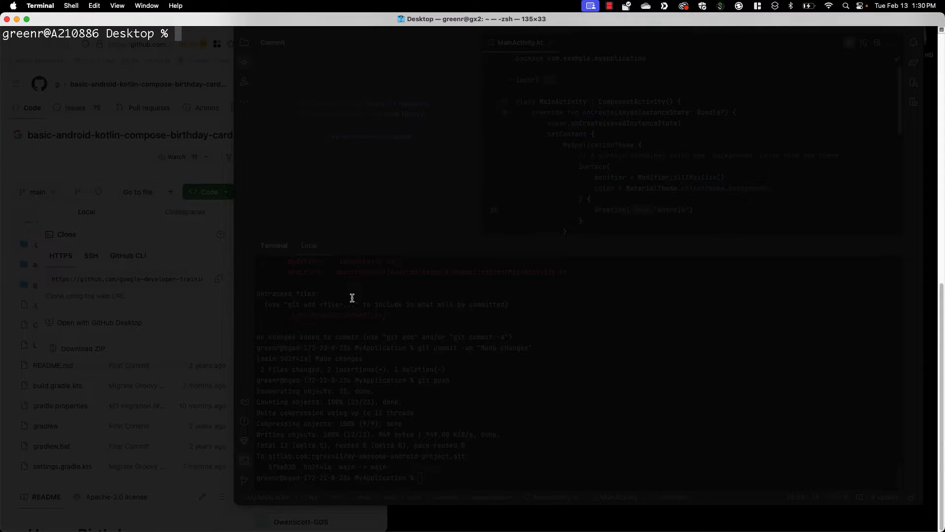
# Step: Clone the basic-android-kotlin-compose birthday card repository onto the Desktop and confirm its folder with ls -la
pyautogui.write('git clone https://github.com/google-developer-training/basic-android-kotlin-compose-birthday-card-app.git')
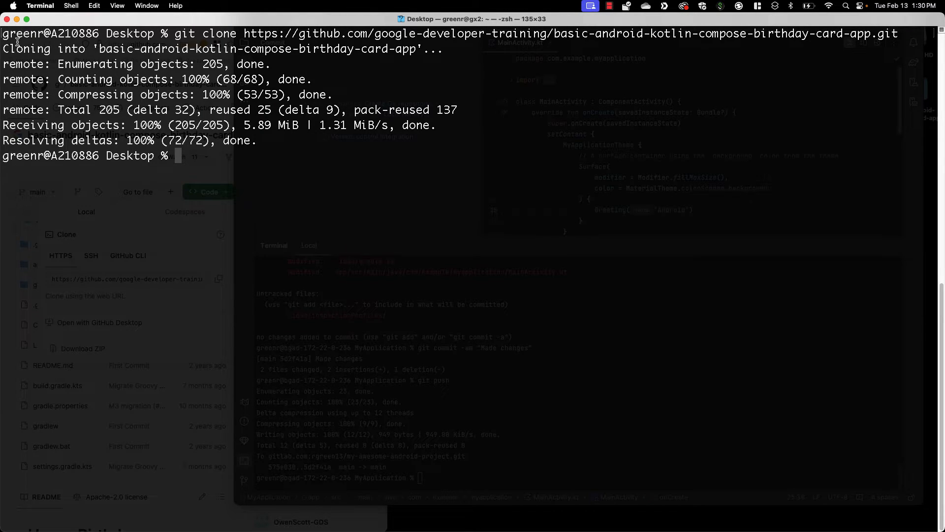
pyautogui.write('ls -la')
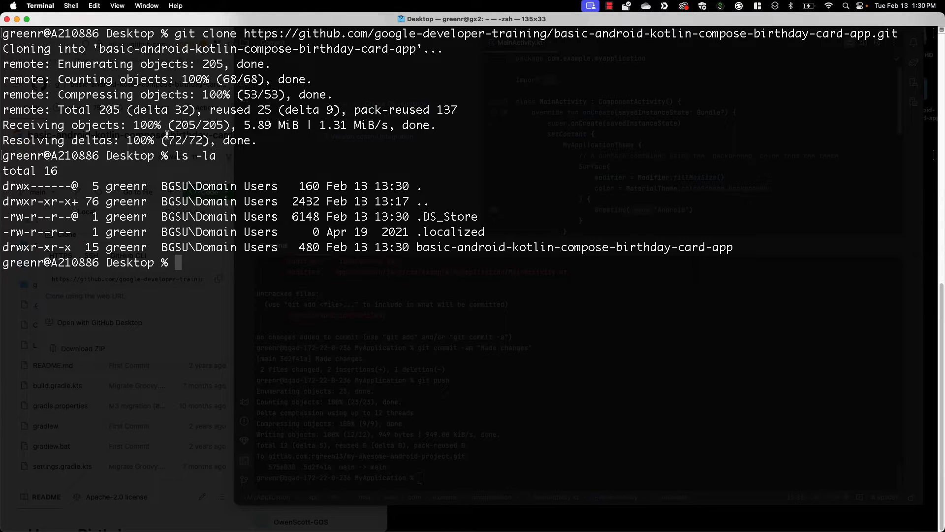
pyautogui.doubleClick(432, 247)
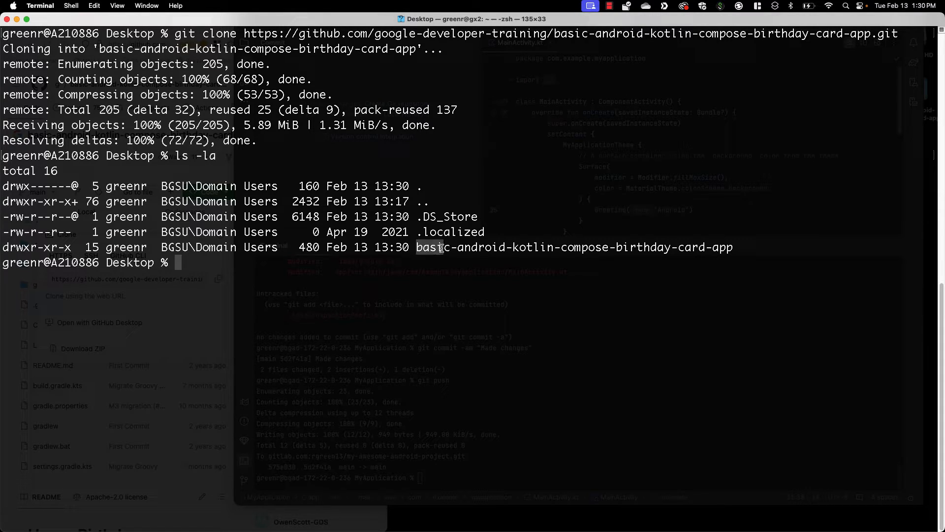
pyautogui.doubleClick(573, 246)
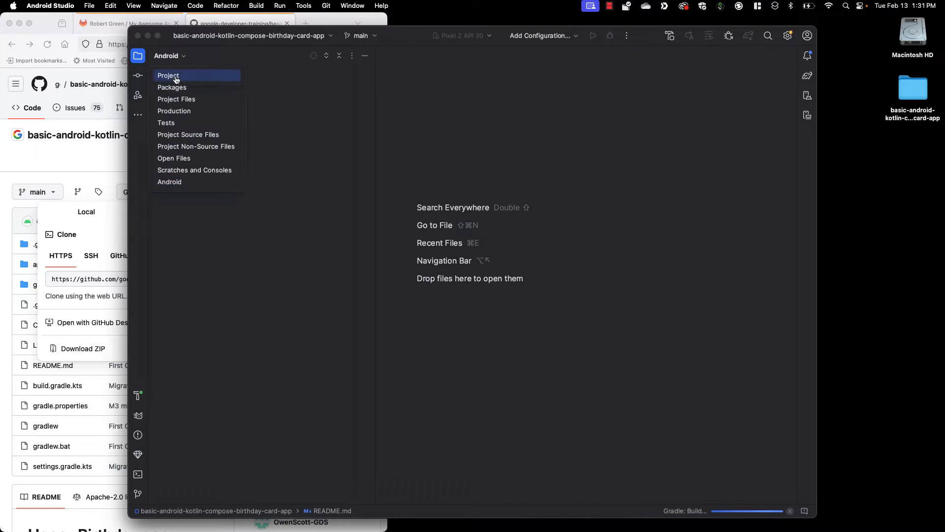
# Step: Show the project structure and list remotes: clean on main, origin pointing to GitHub for fetch and push
pyautogui.click(133, 6)
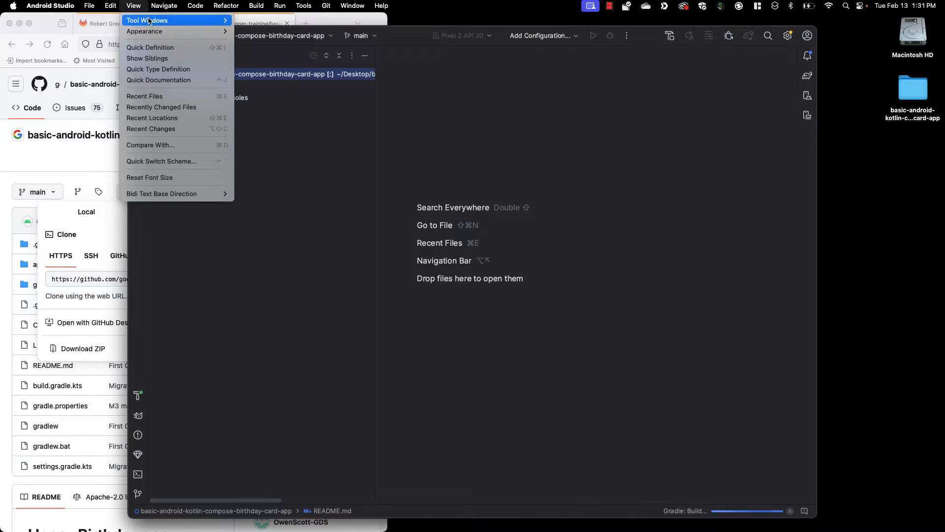
pyautogui.click(138, 475)
pyautogui.write('git remot')
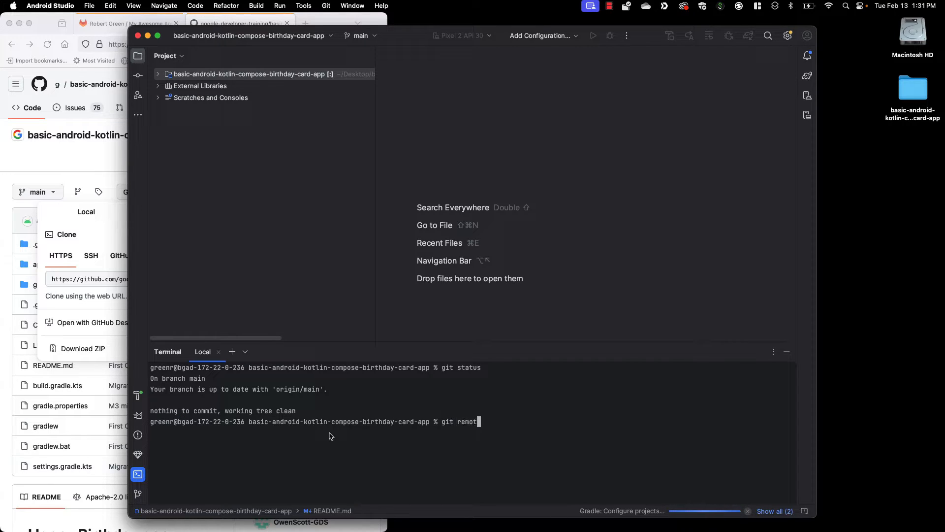
pyautogui.write('e -v')
pyautogui.press('Enter')
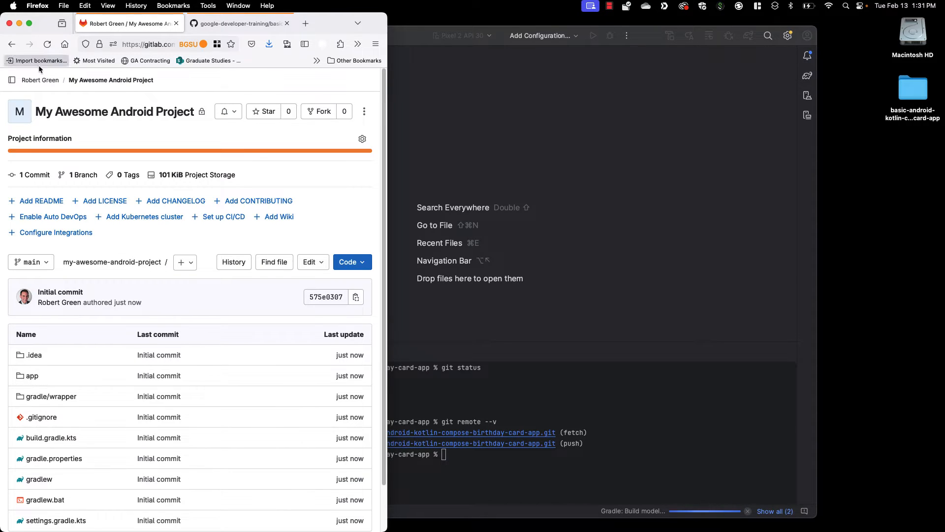
# Step: Start a blank project named 'My Awesome Android Project 2' under the rgreen13 namespace
pyautogui.click(99, 101)
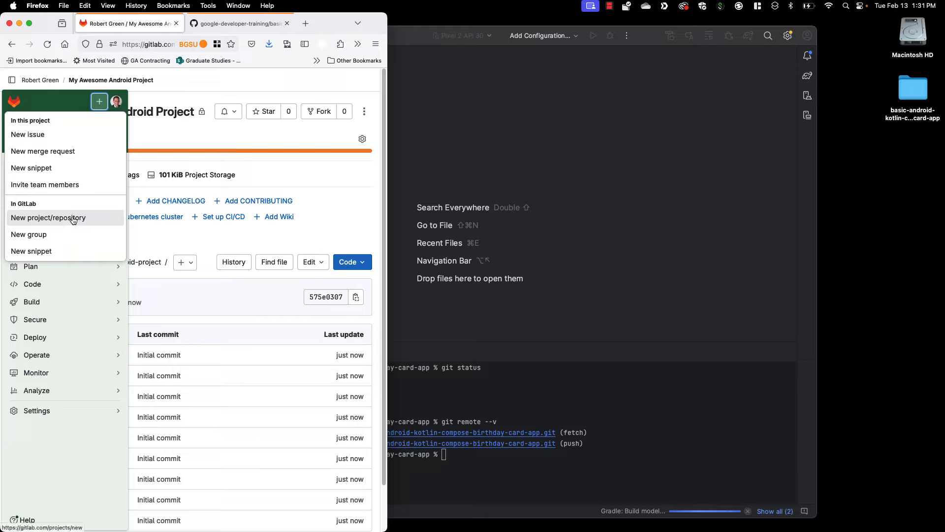
pyautogui.click(48, 217)
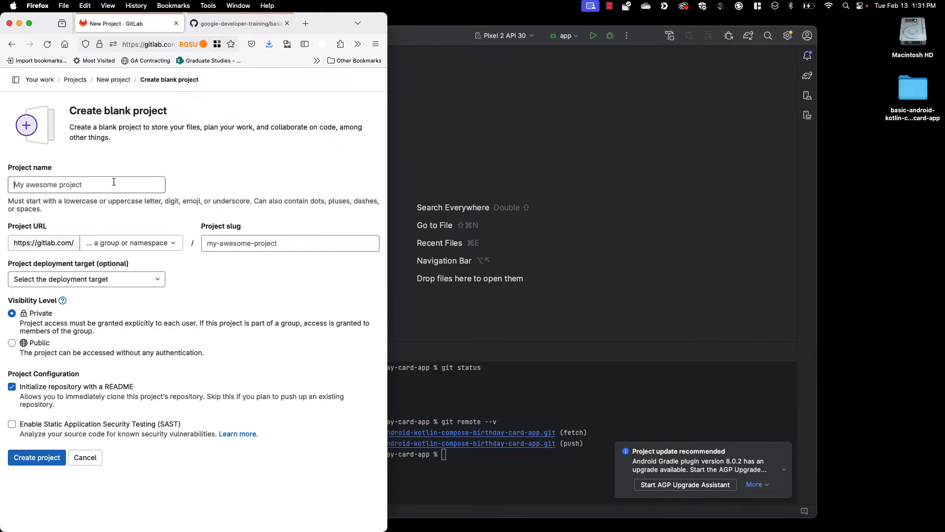
pyautogui.write('My Awesome Android Project 2')
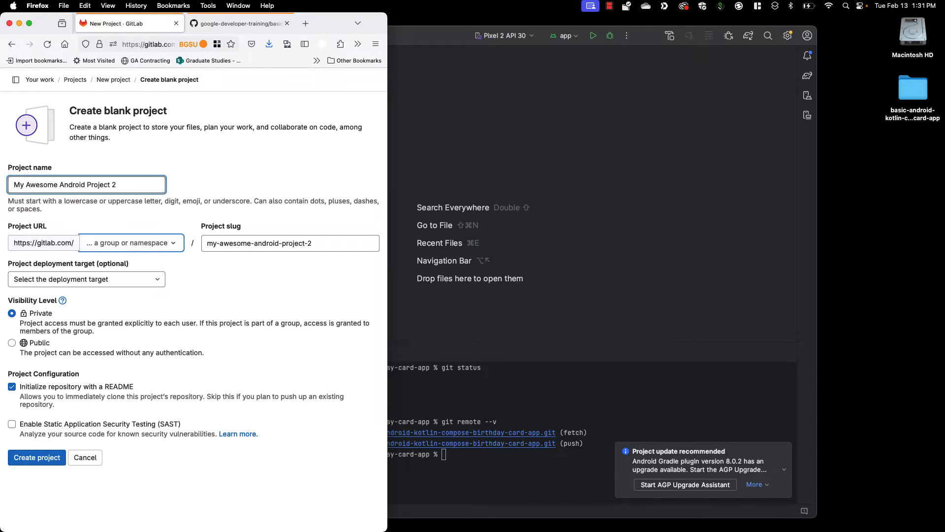
pyautogui.click(128, 243)
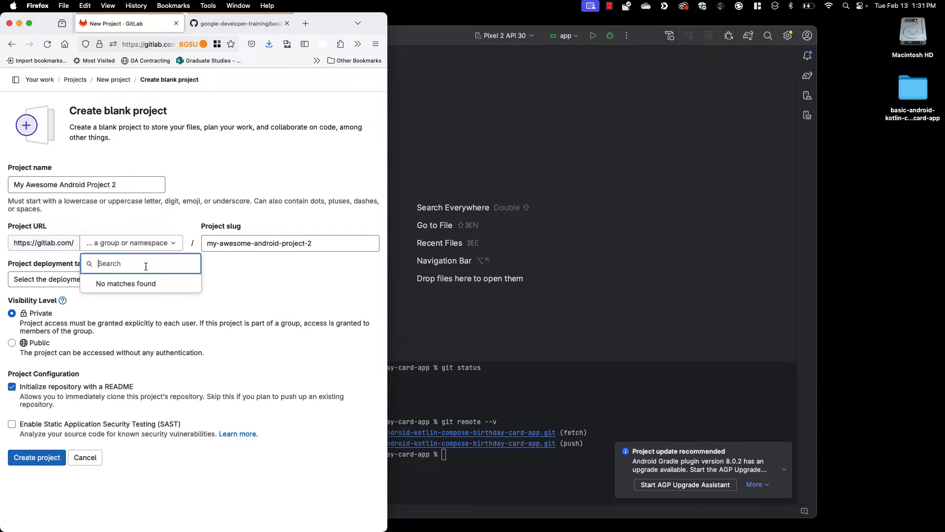
pyautogui.write('rgreen13')
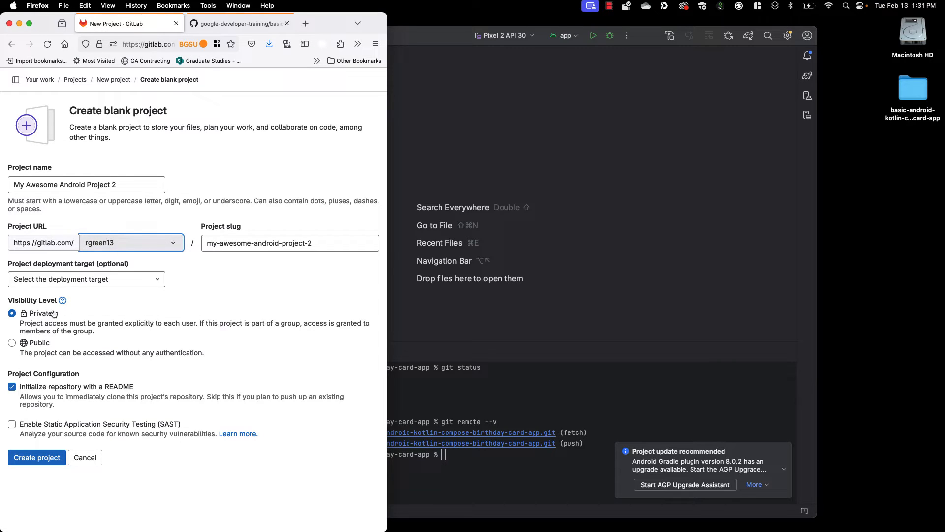
# Step: Create the project as Private without initializing a README
pyautogui.click(11, 386)
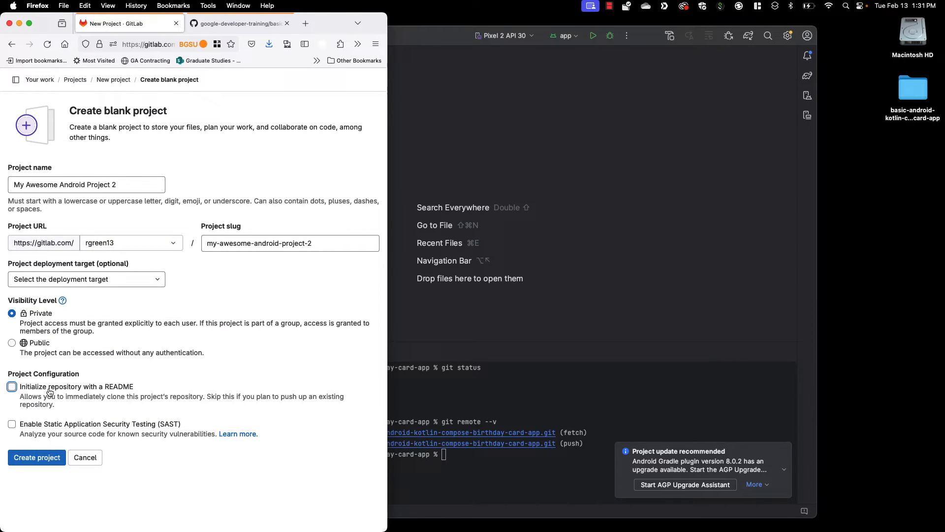
pyautogui.click(37, 457)
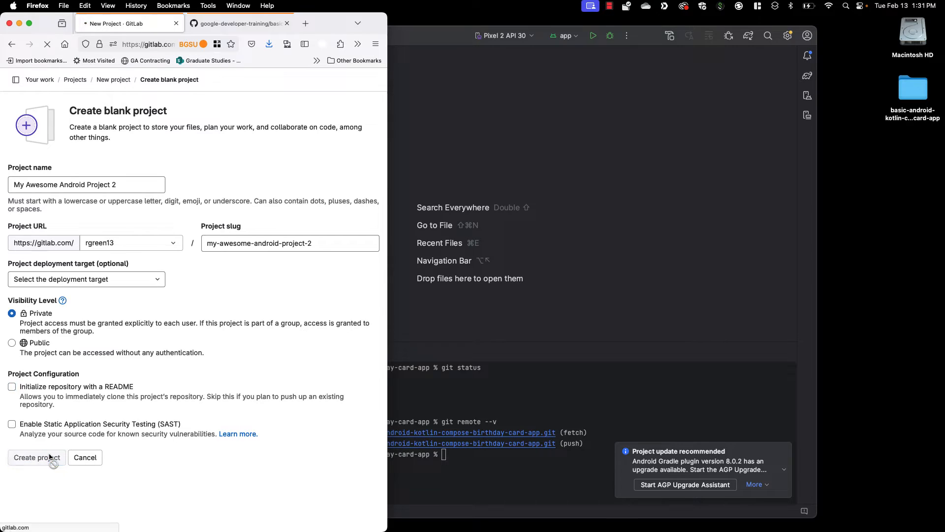
pyautogui.click(36, 457)
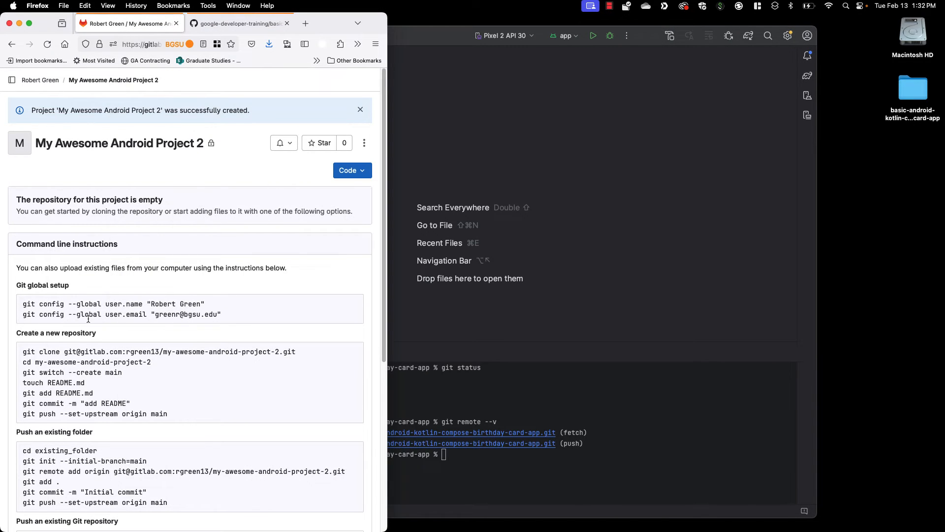
# Step: Select the 'git remote rename origin old-origin' command from the push-existing-repository instructions
pyautogui.scroll(-3)
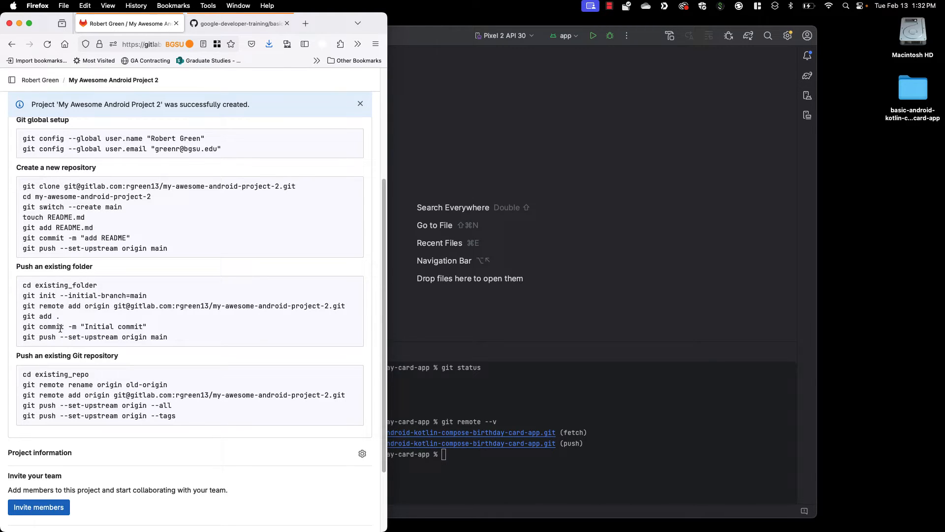
pyautogui.moveTo(34, 355); pyautogui.dragTo(120, 356)
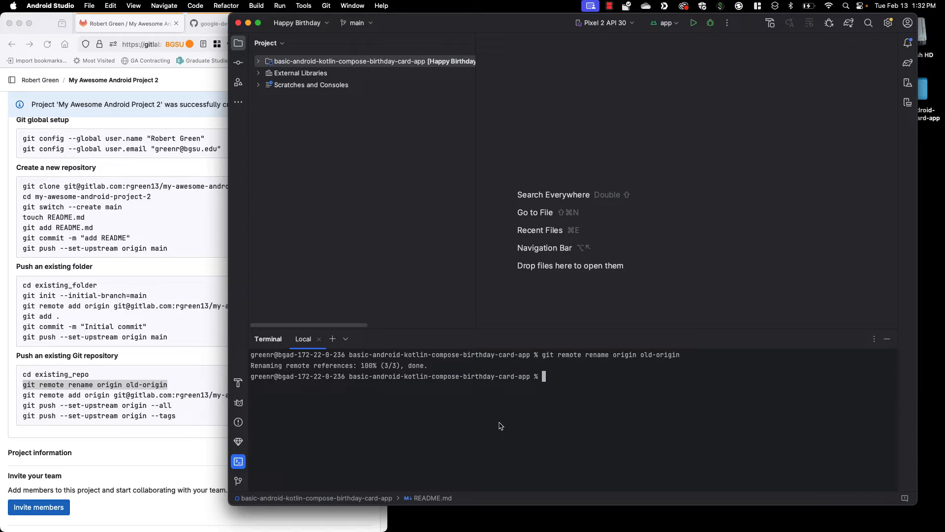
# Step: Verify origin renamed to old-origin, add the GitLab project as origin, and list both remotes
pyautogui.write('git remote --v')
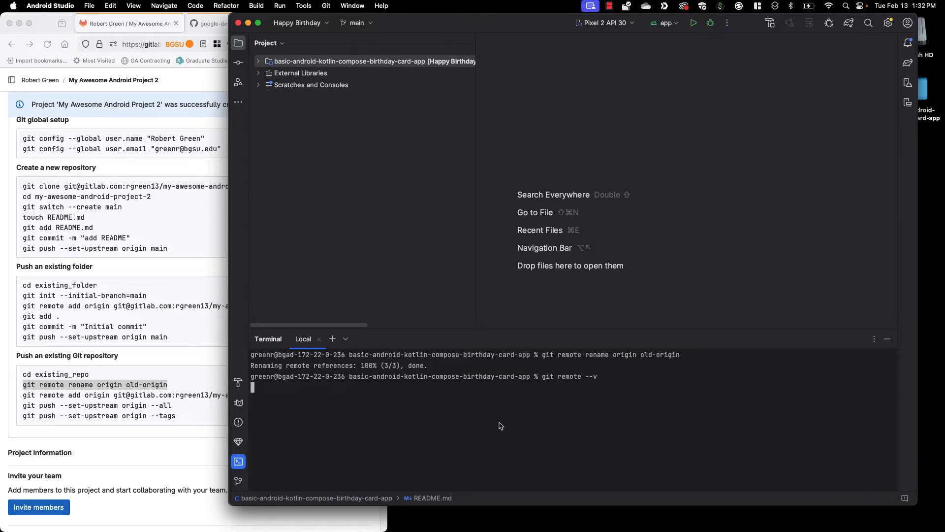
pyautogui.press('Enter')
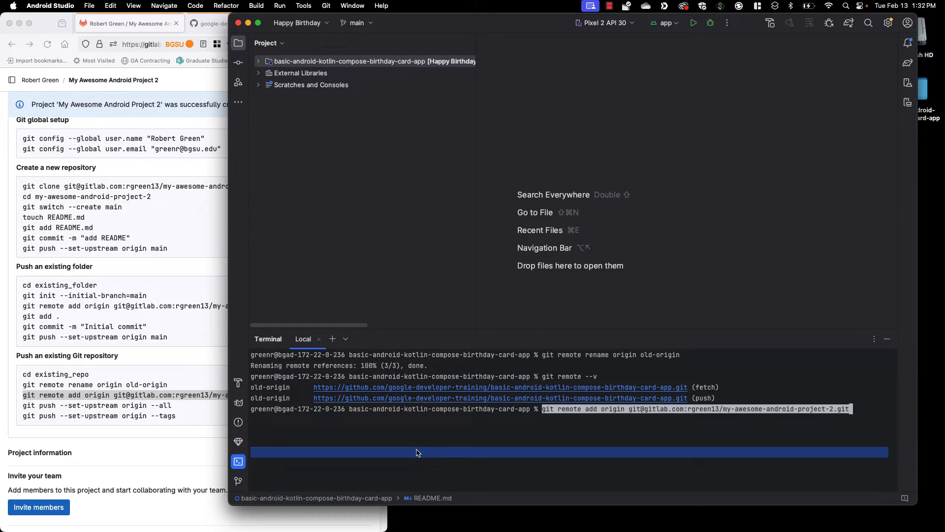
pyautogui.press('enter')
pyautogui.write('git remo')
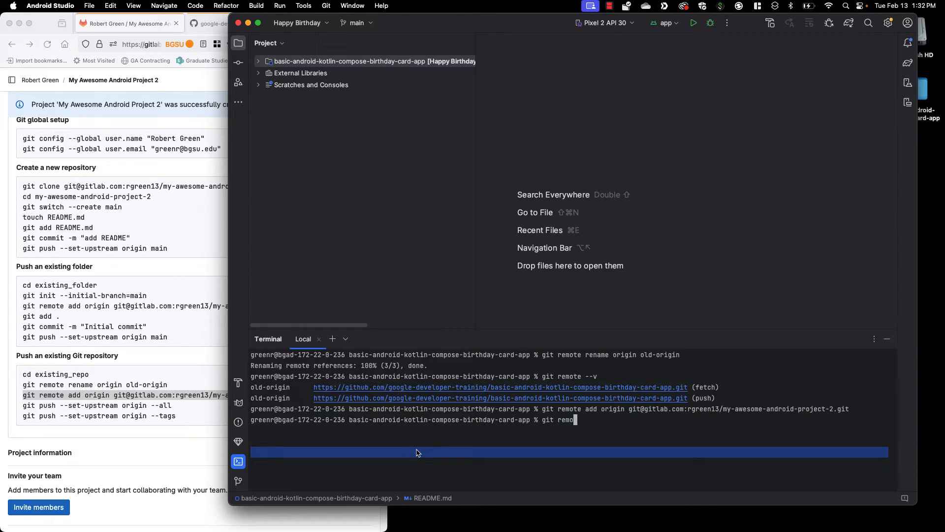
pyautogui.write('te -v')
pyautogui.press('enter')
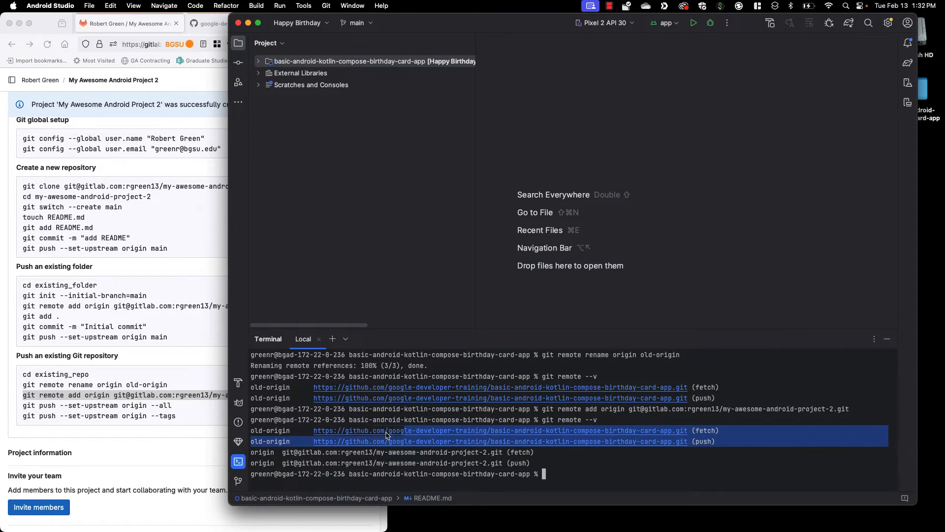
pyautogui.moveTo(239, 440)
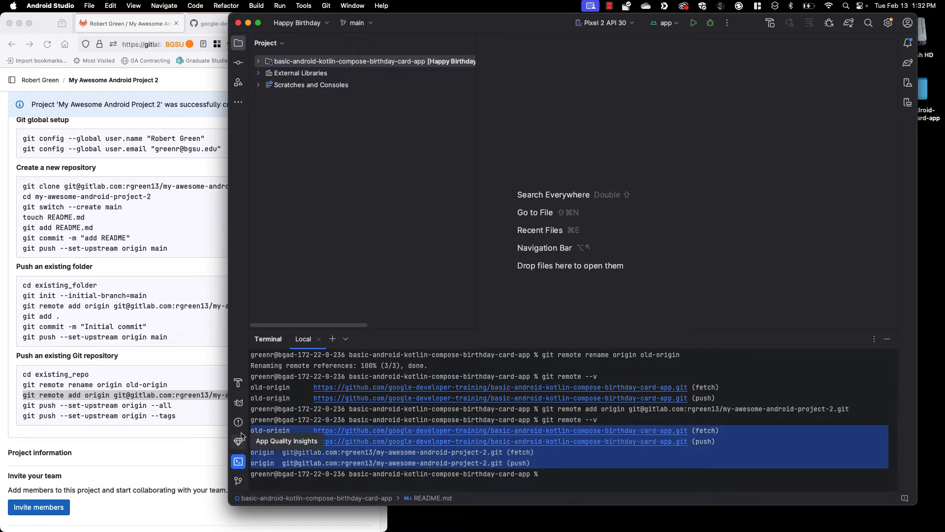
pyautogui.moveTo(189, 418)
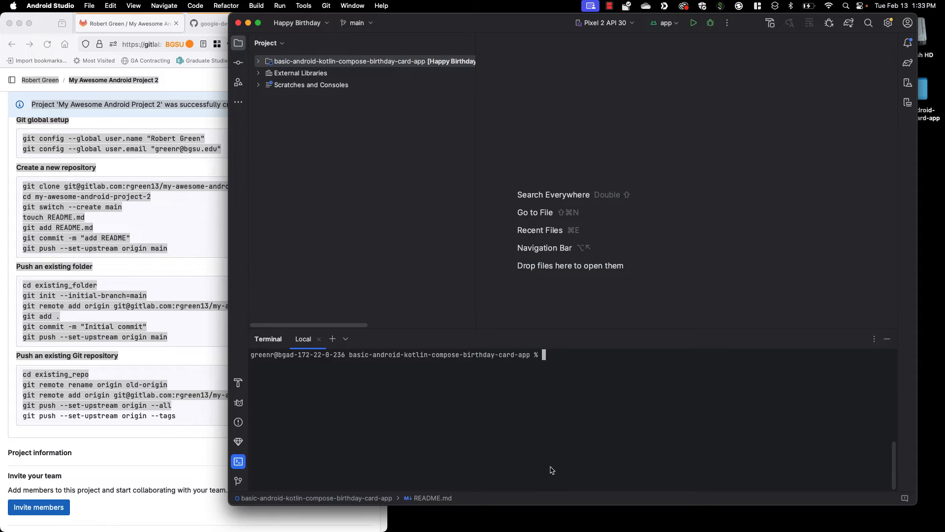
# Step: Push all branches with --set-upstream origin --all, then push all tags to the new origin
pyautogui.write('git push')
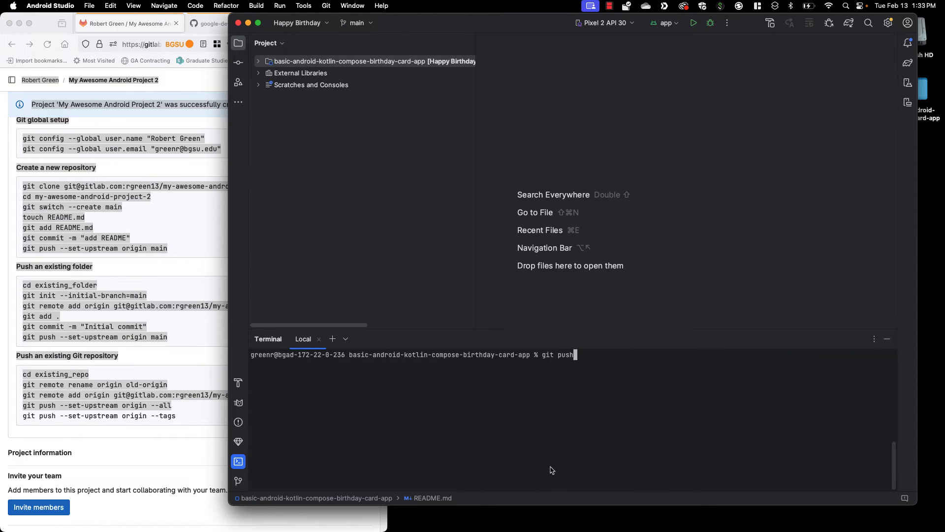
pyautogui.write('--set-upstream origin --all')
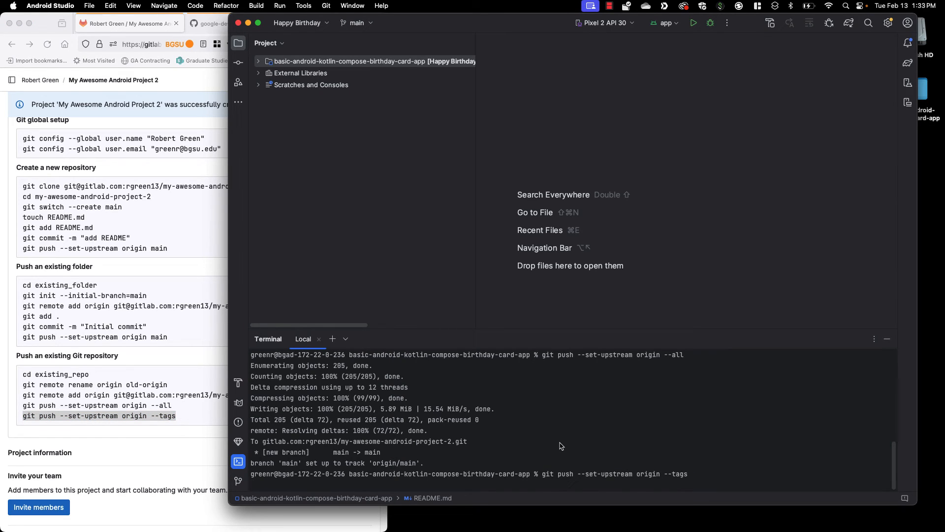
pyautogui.press('Return')
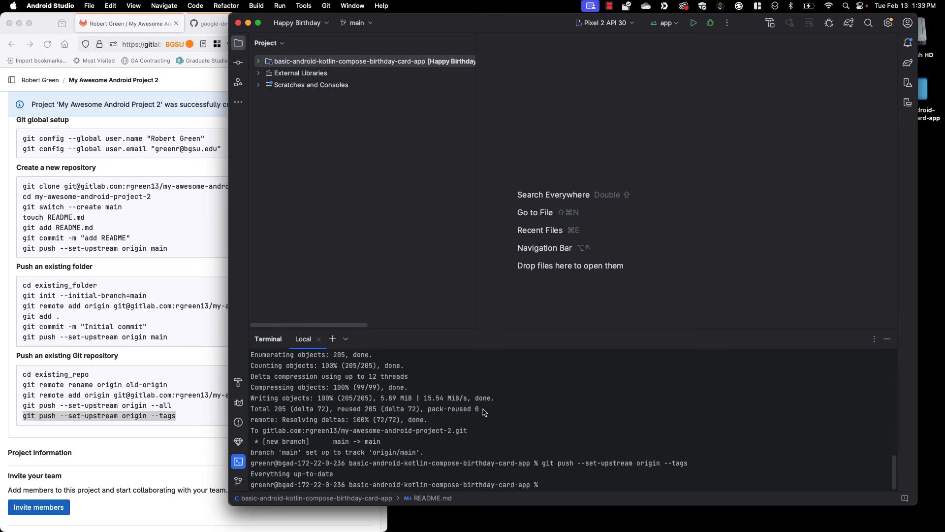